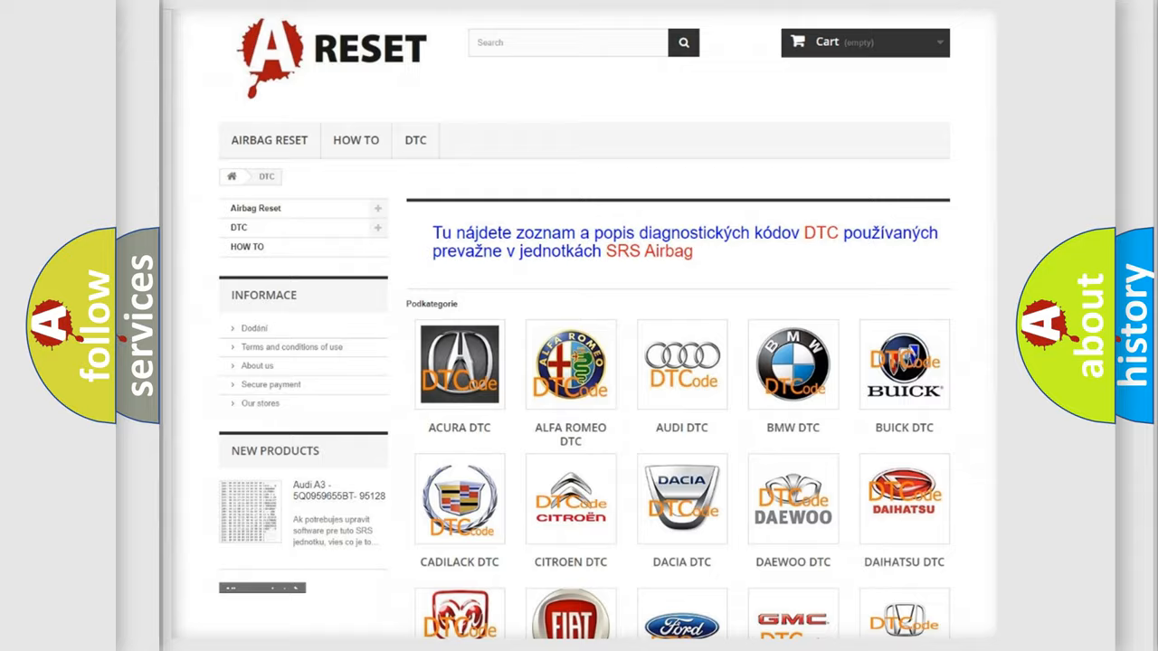
Step: Choose Jeep from the brand grid and browse its trouble code list to B00709A
scroll(down, 3)
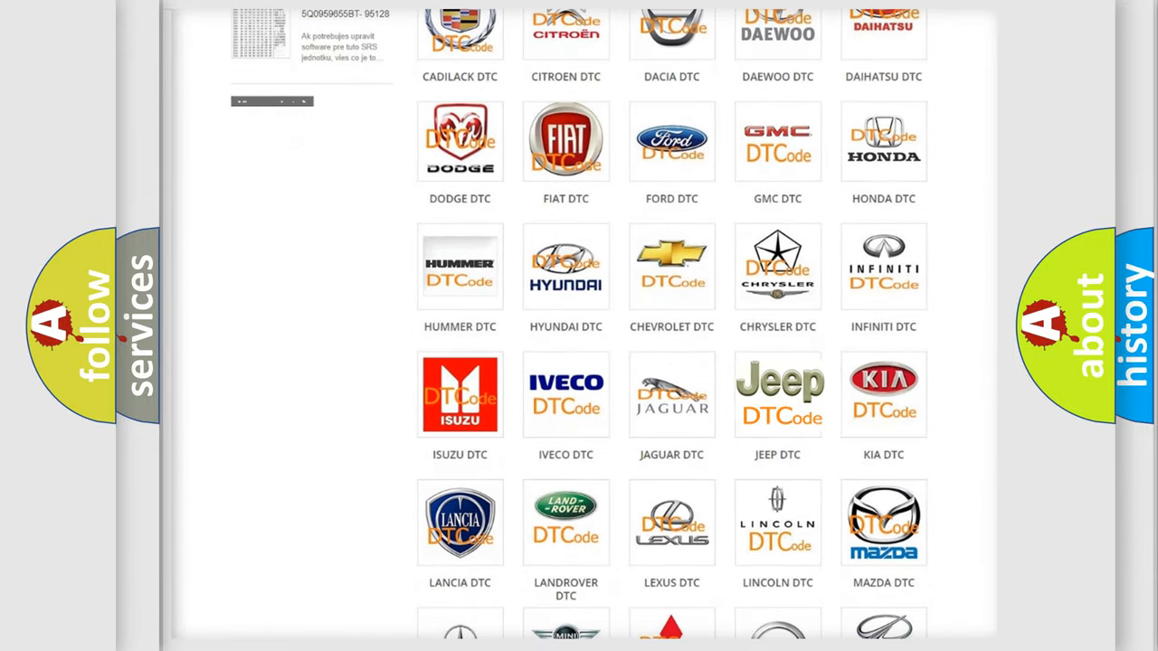
click(778, 395)
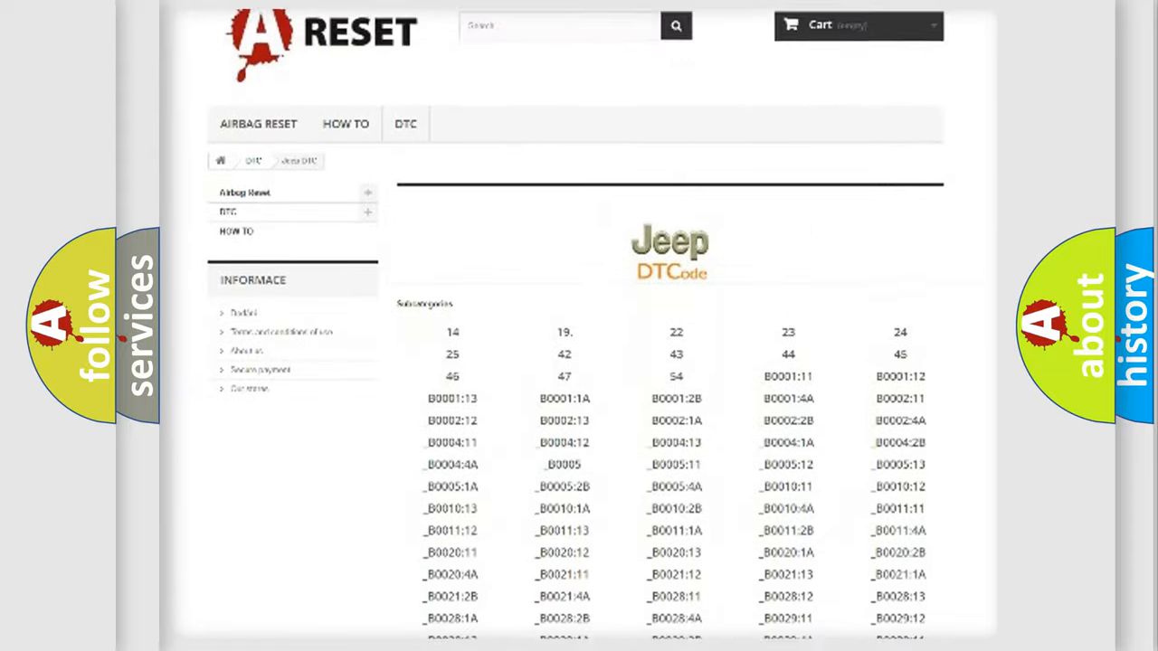
scroll(down, 3)
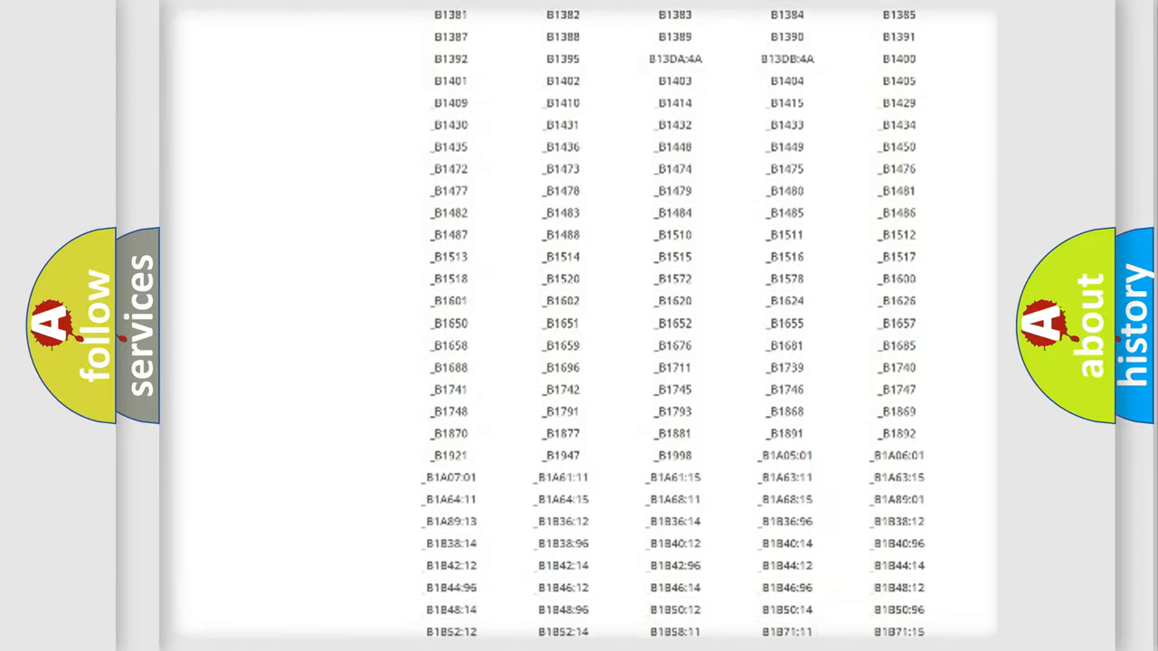
scroll(up, 3)
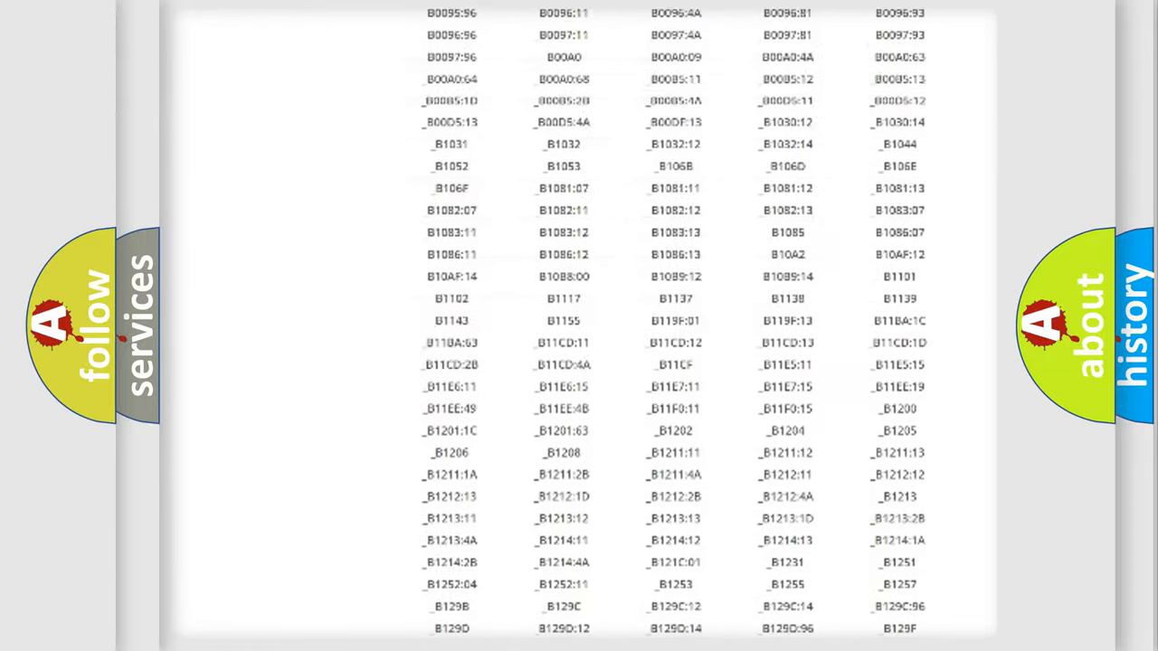
scroll(up, 3)
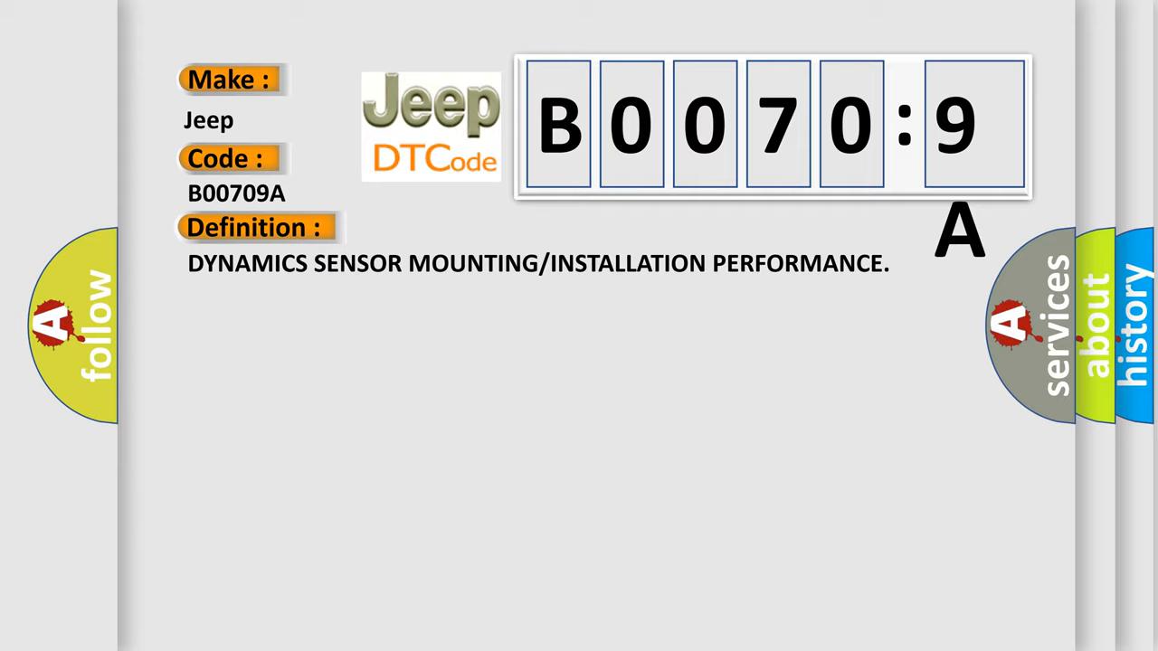
Step: Show the Description for Jeep B00709A: implausible Dynamics Sensor values above 11 km/h
click(470, 228)
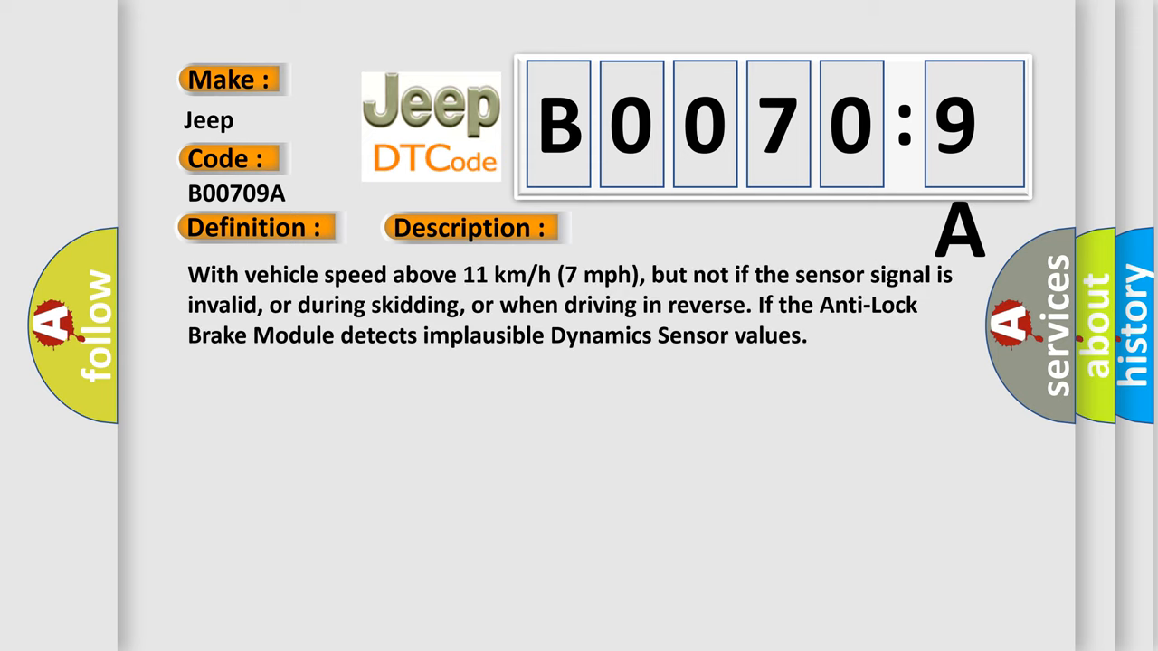